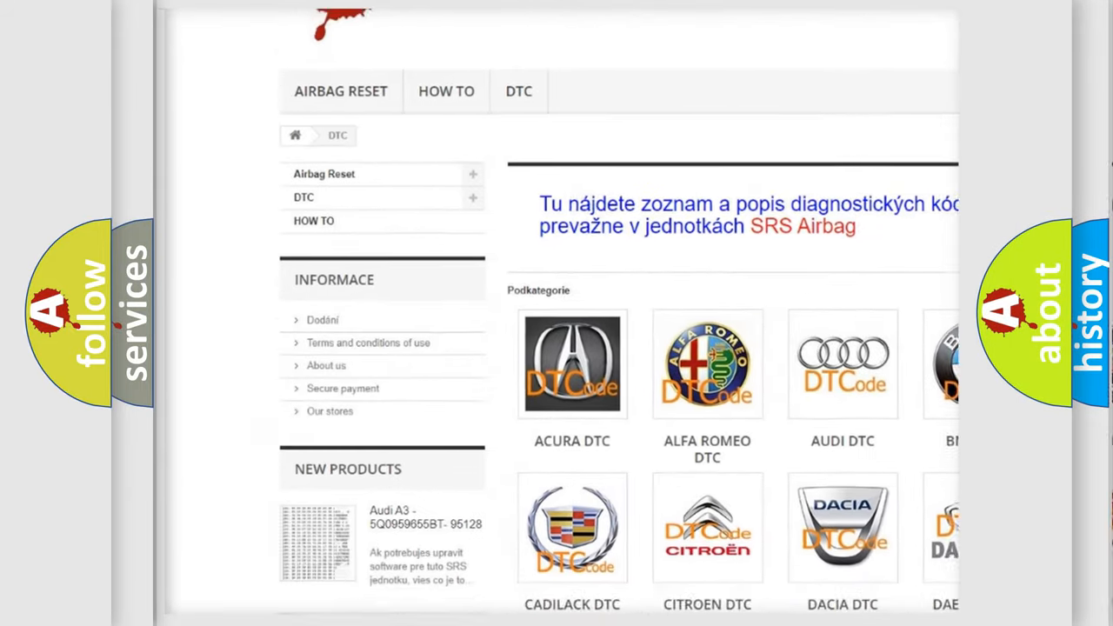
scroll(down, 3)
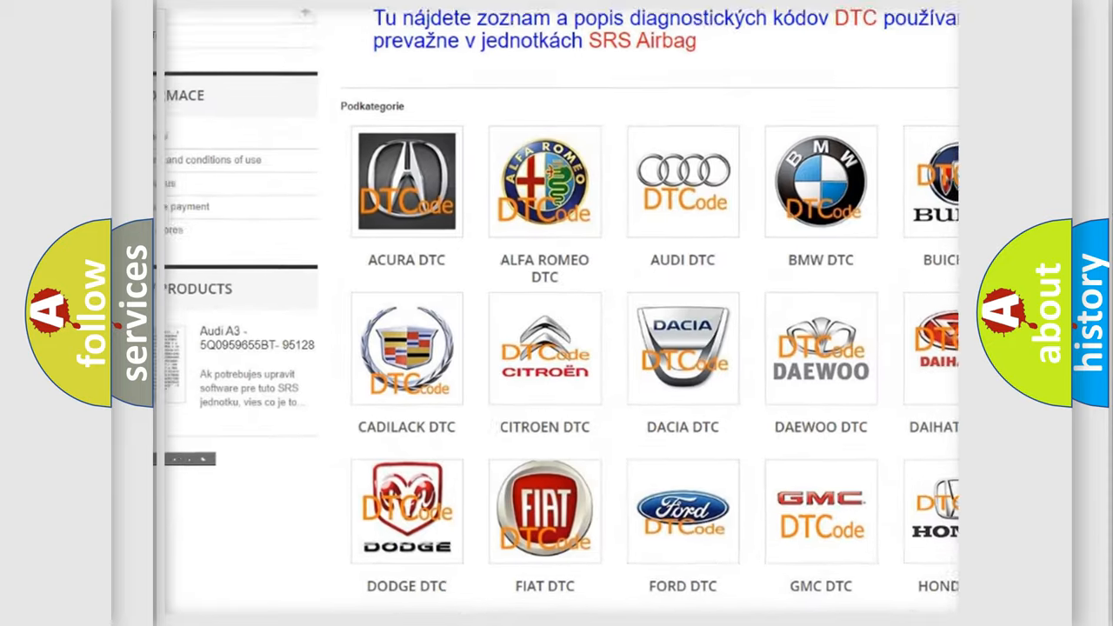
scroll(down, 3)
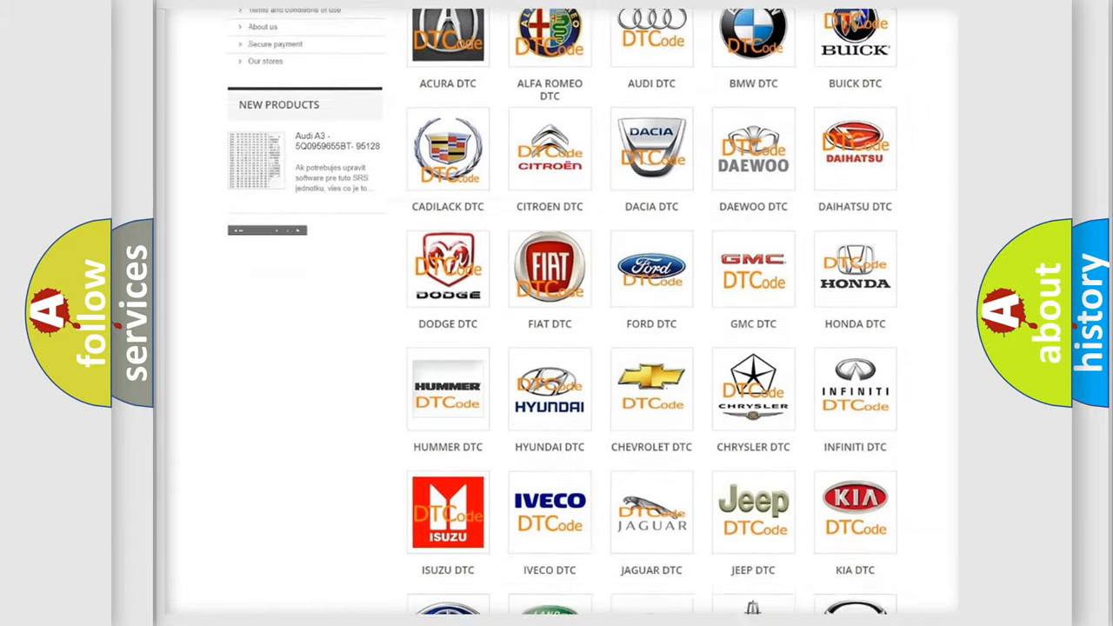
scroll(down, 3)
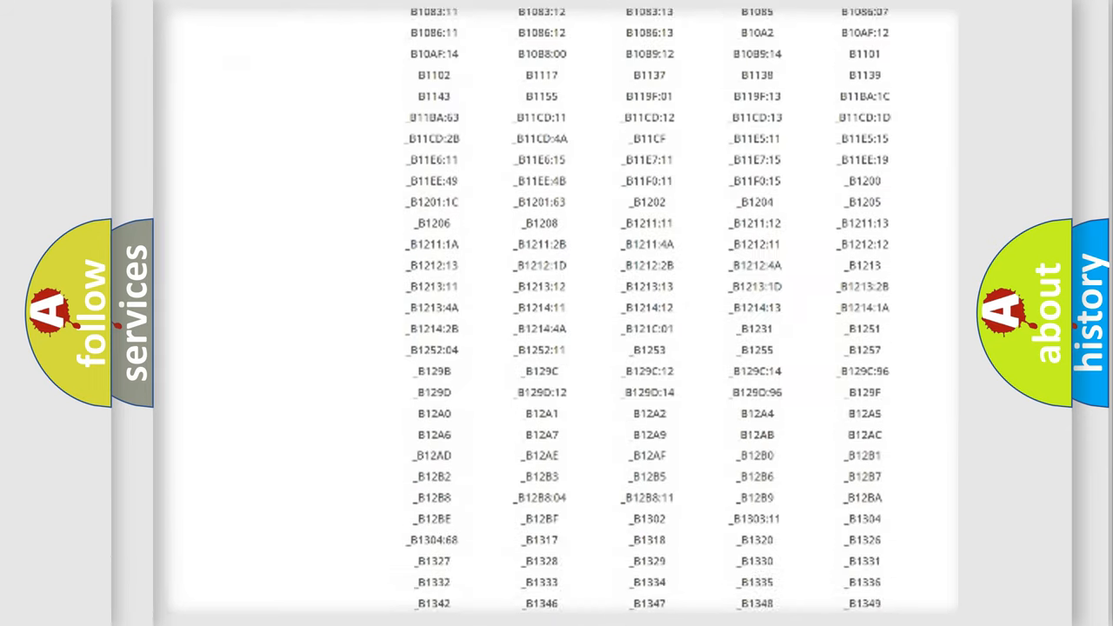
scroll(down, 3)
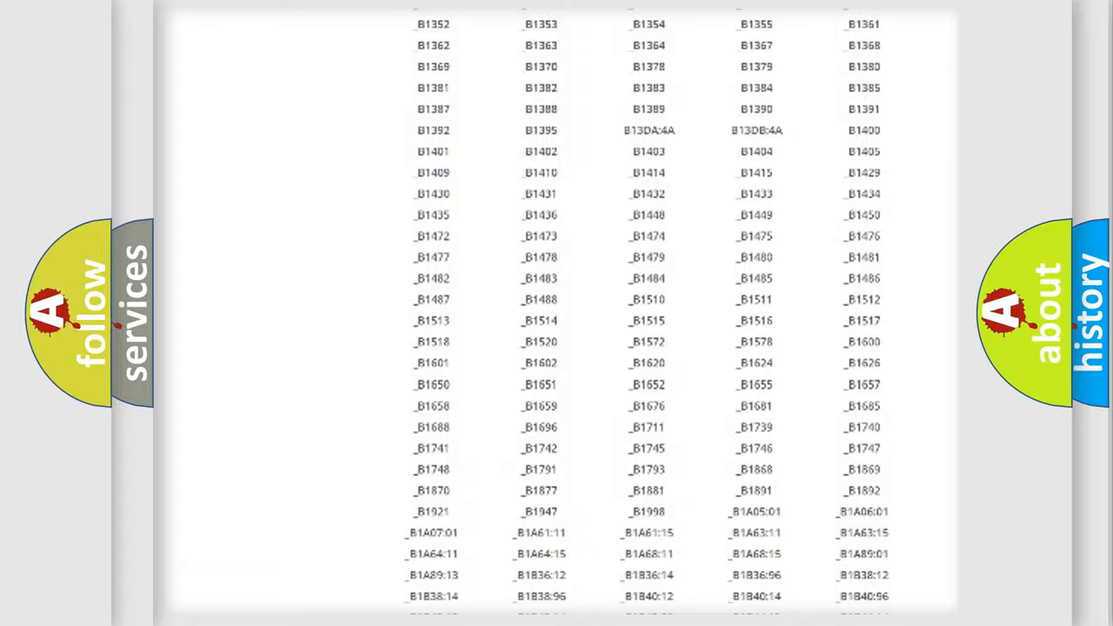